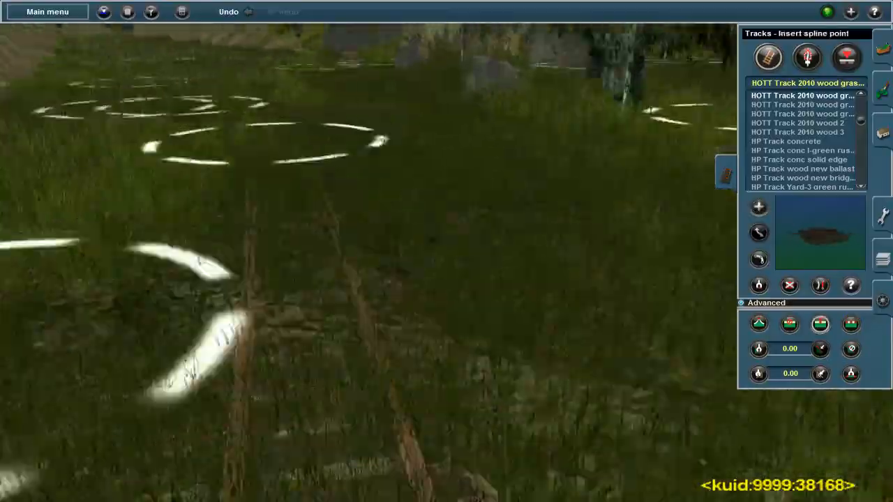
Step: Lay a second HOTT Track 2010 wood track parallel to the first on the gravel bed
left_click(767, 58)
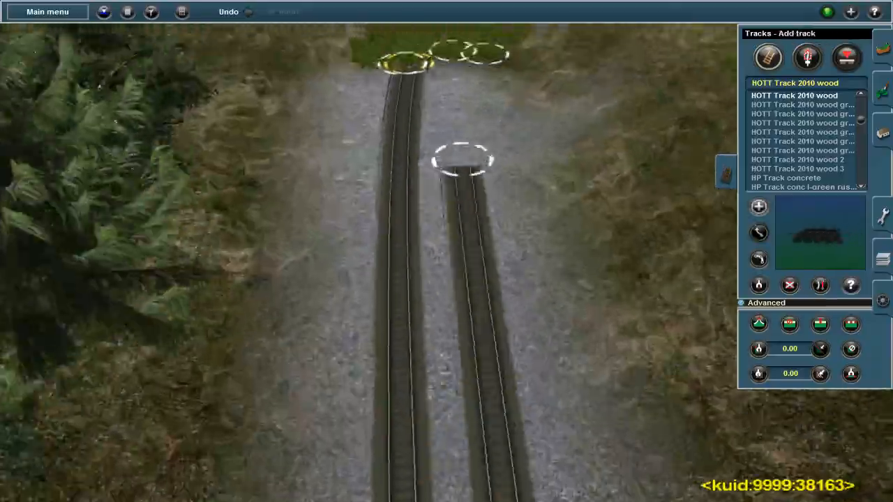
Step: Switch to Add object mode to browse switchstands and switch levers
left_click(807, 57)
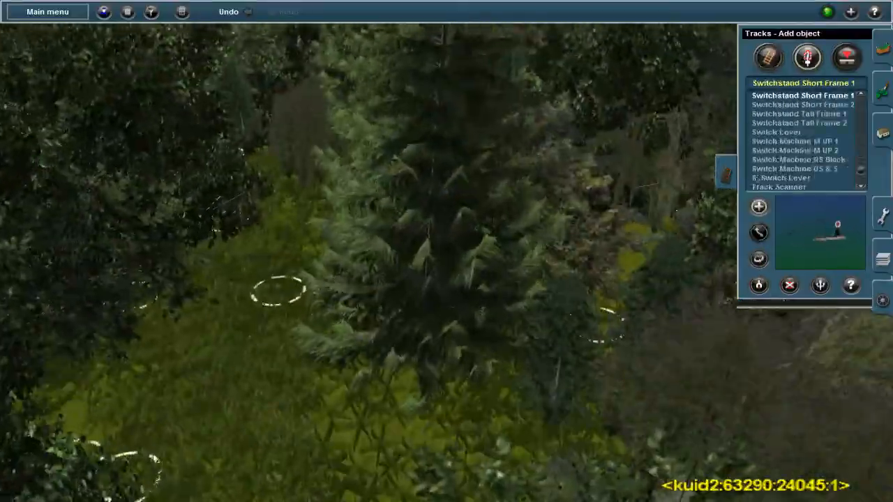
Step: Select Switchstand Tall Frame, then activate the Junction direction tool
left_click(800, 114)
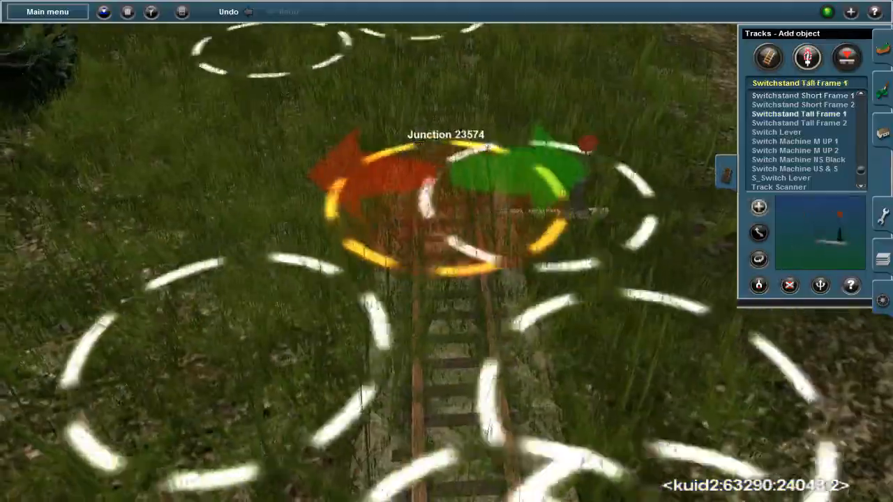
left_click(799, 123)
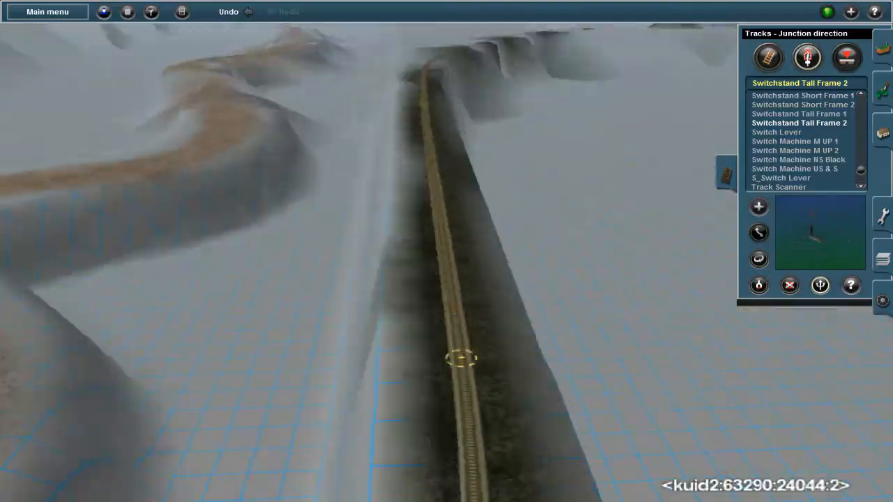
left_click(766, 57)
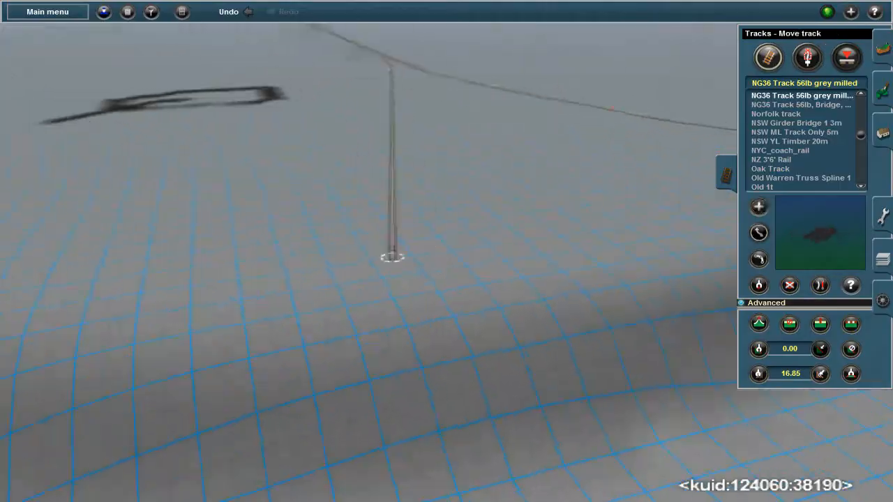
Step: Flatten the terrain under the curved track spline to an even grade at height 19.4
left_click(768, 58)
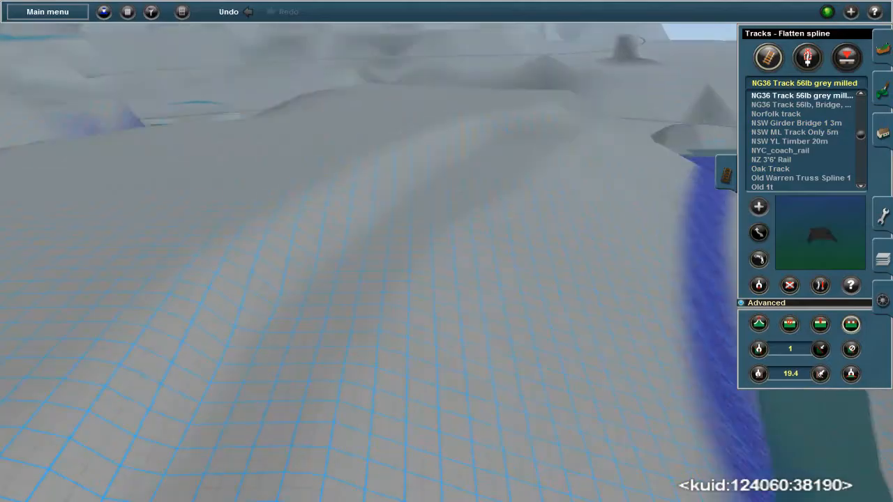
Step: Activate the Topology Plateau tool with plateau height 130.26
left_click(881, 296)
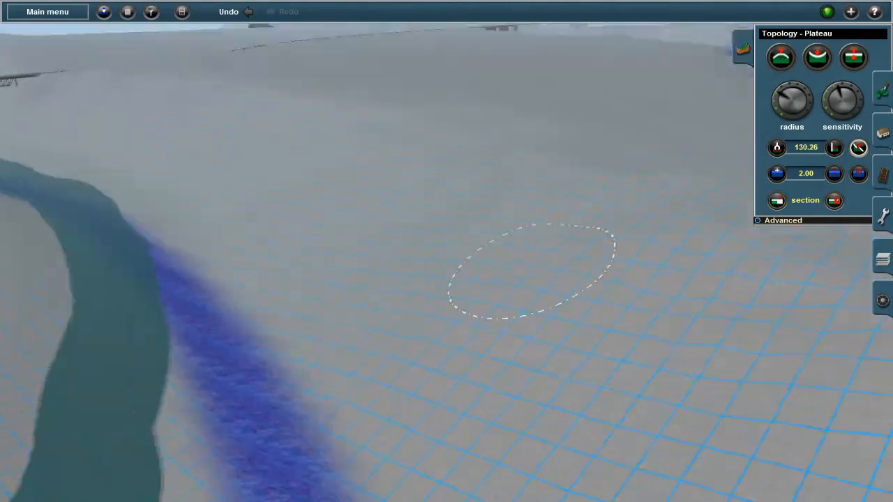
Step: Raise the terrain beside the line into a broad hill with Height up, radius about 131
left_click(781, 58)
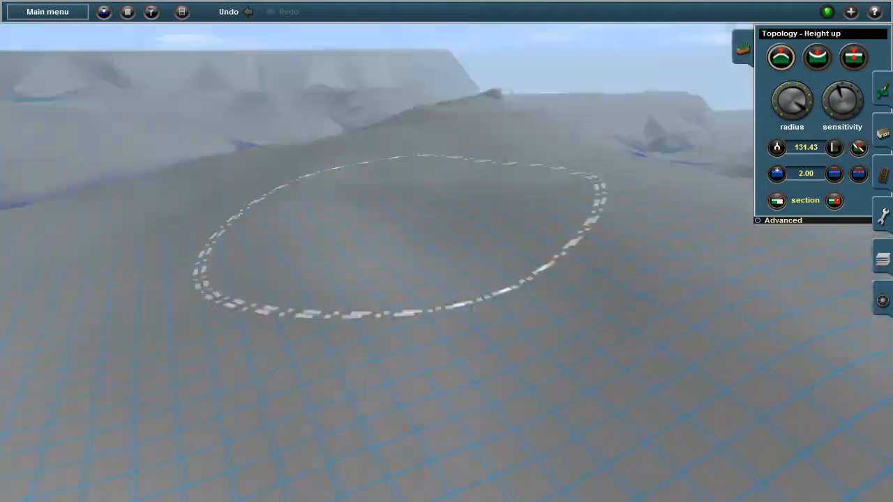
left_click(817, 57)
type("4m")
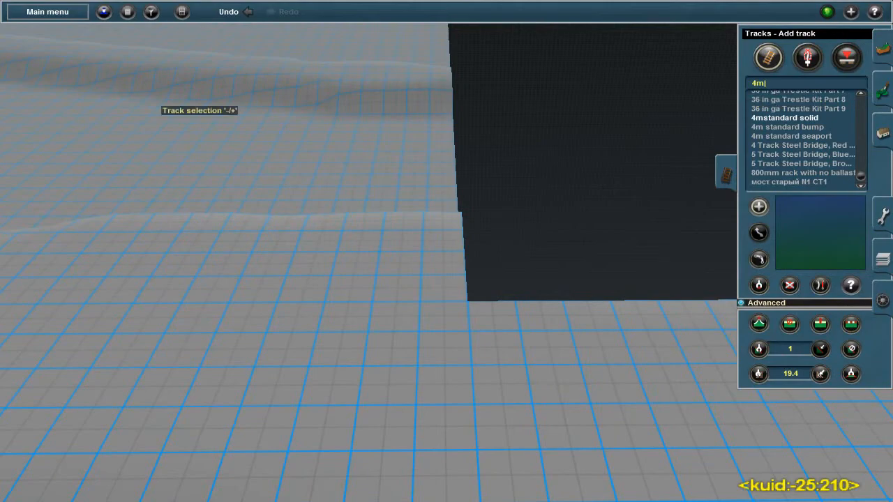
Step: Pick the 4m standard bump track type for the parallel yard tracks
left_click(786, 126)
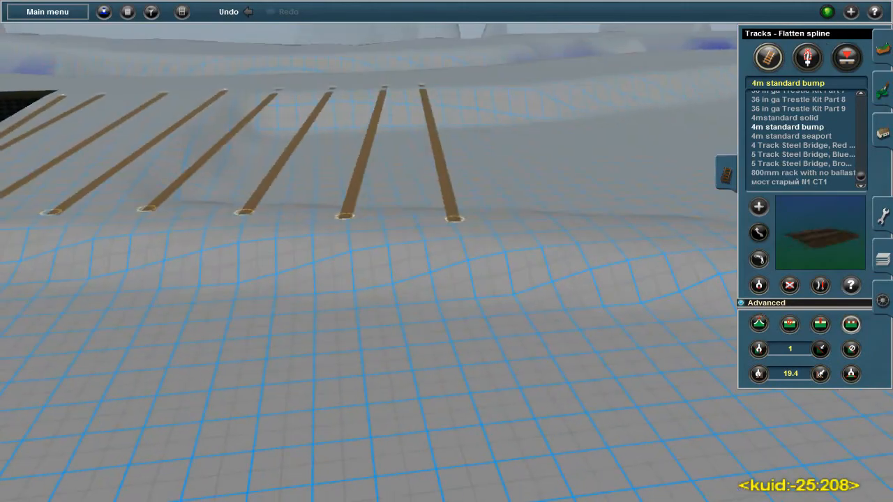
Step: Add another parallel yard track and delete the stray track piece
left_click(766, 57)
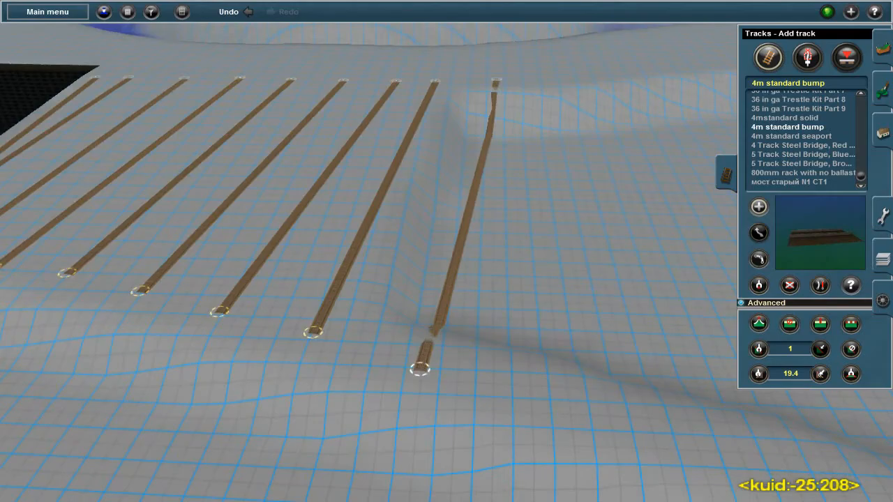
left_click(846, 57)
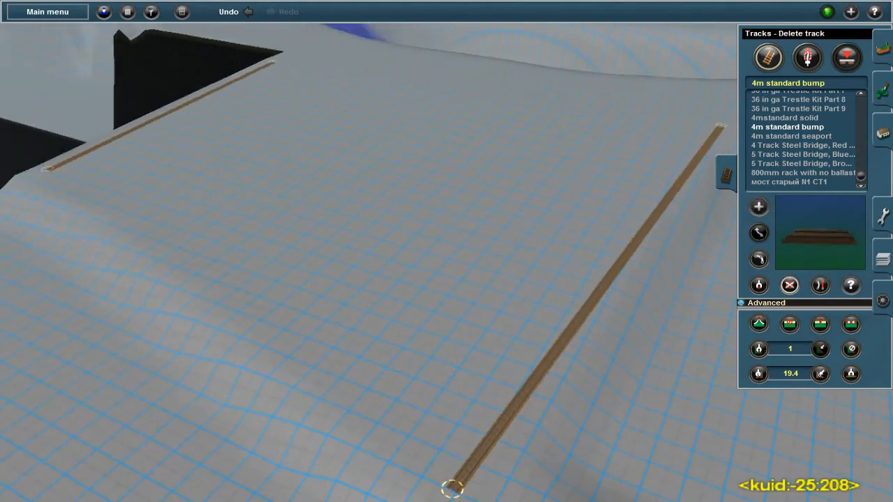
left_click(768, 57)
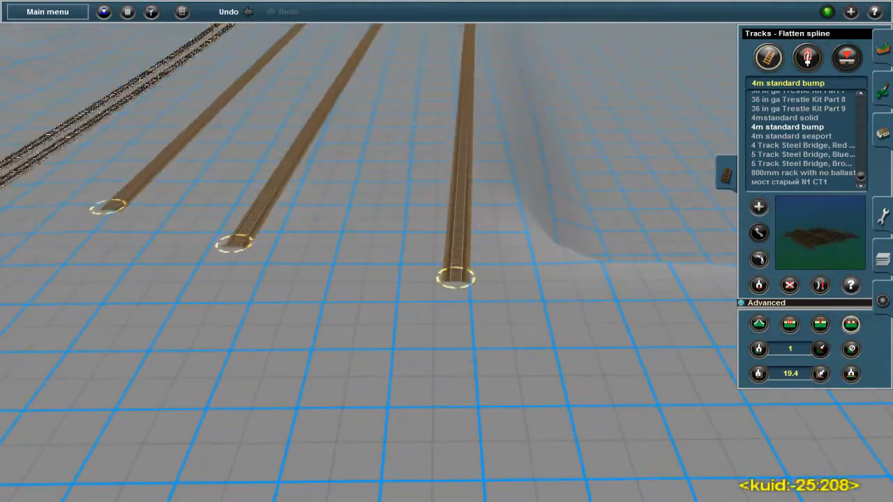
Step: Adjust the yard track end heights and flatten the ground beneath the tracks
left_click(768, 57)
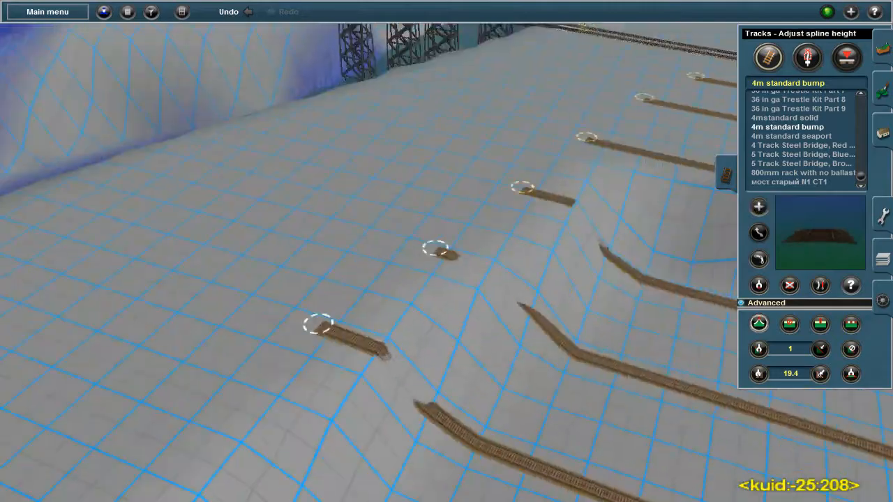
left_click(847, 57)
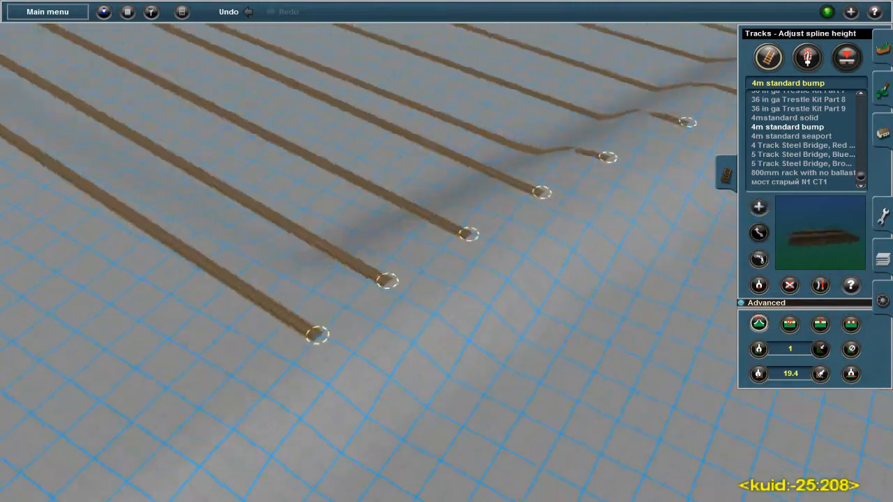
left_click(807, 57)
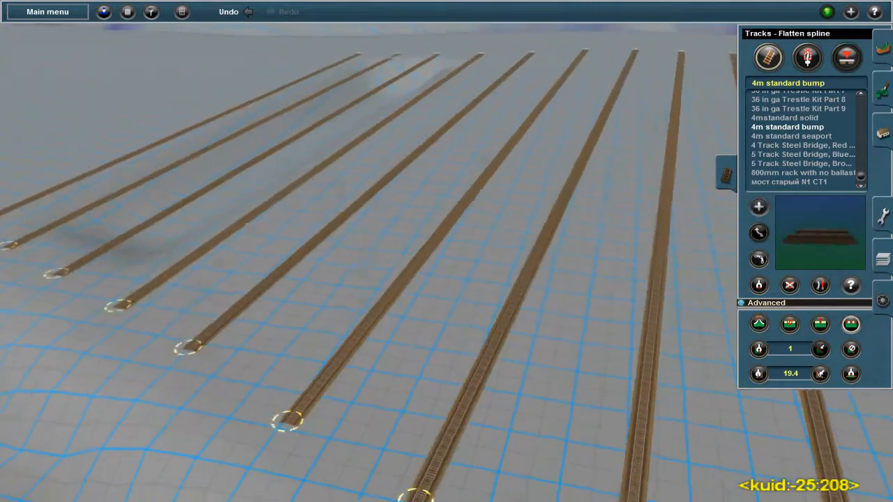
left_click(846, 57)
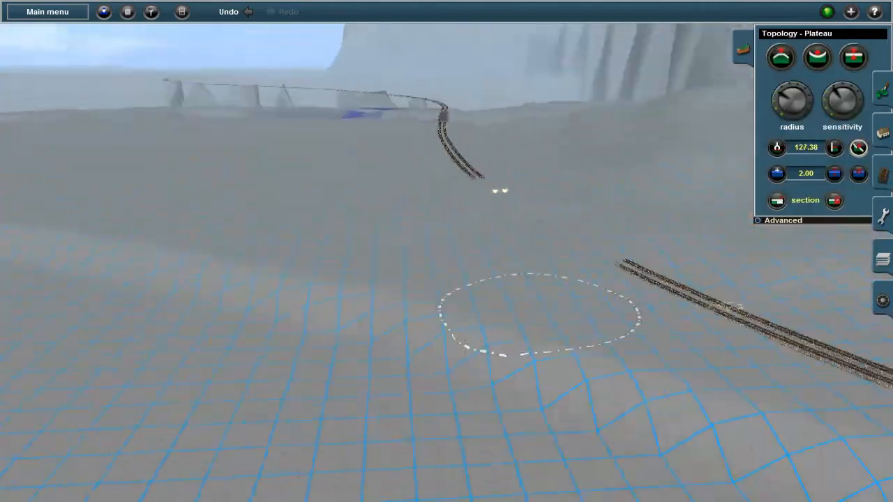
left_click(780, 57)
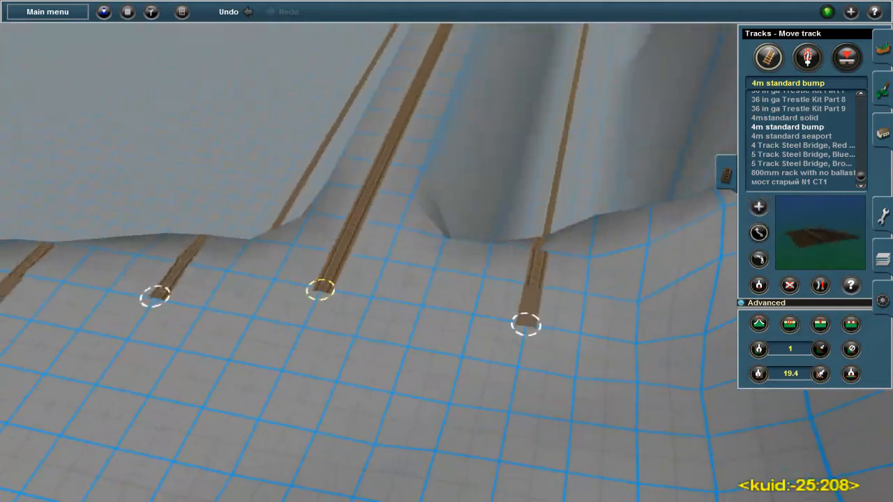
Step: Switch from Add track to the Delete track tool
left_click(767, 57)
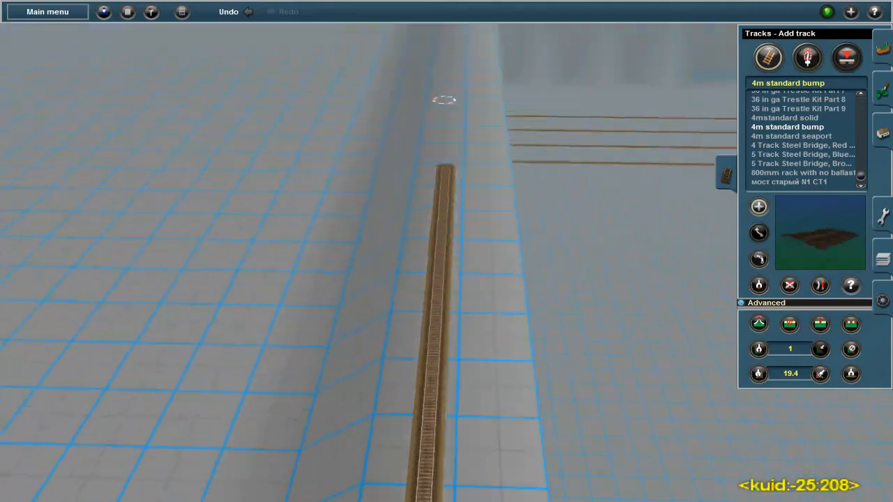
left_click(846, 57)
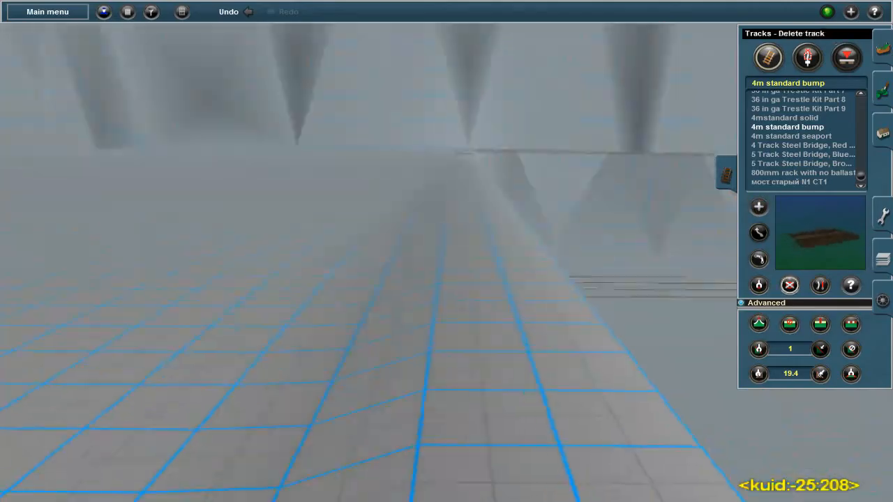
left_click(767, 57)
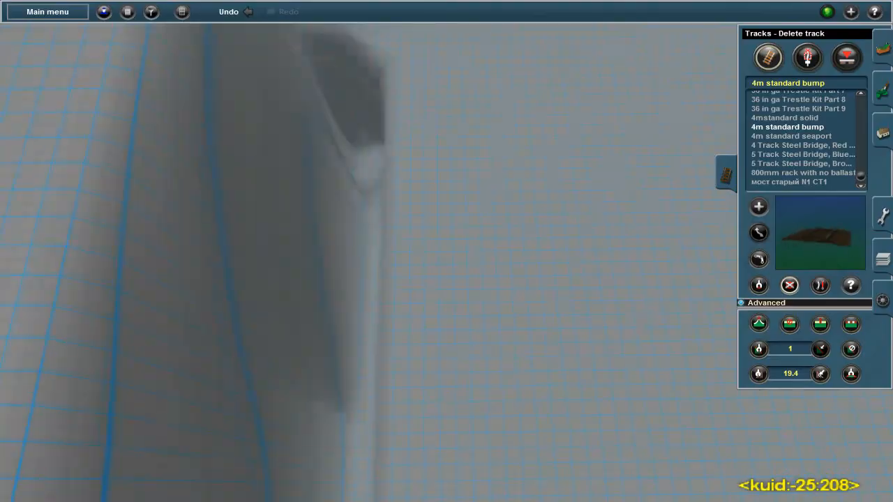
Step: Set height 131.55 and flatten the ground along the parallel 4m standard bump tracks
left_click(768, 57)
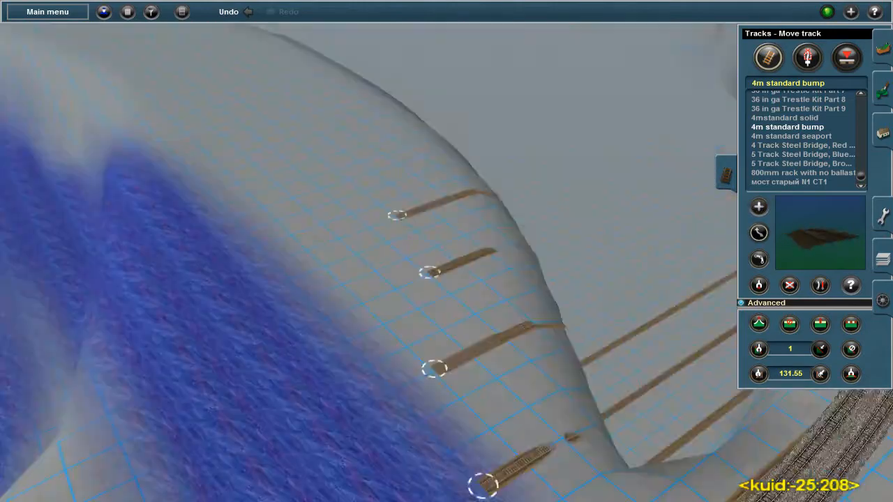
left_click(767, 57)
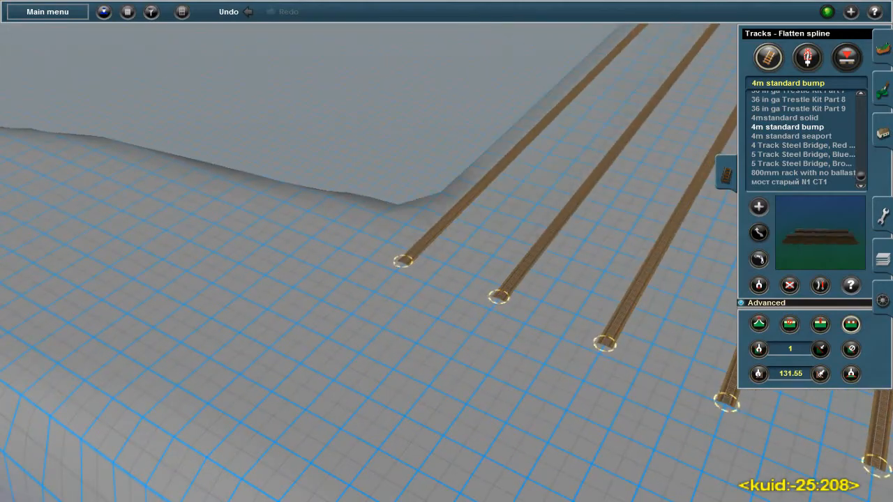
left_click(767, 57)
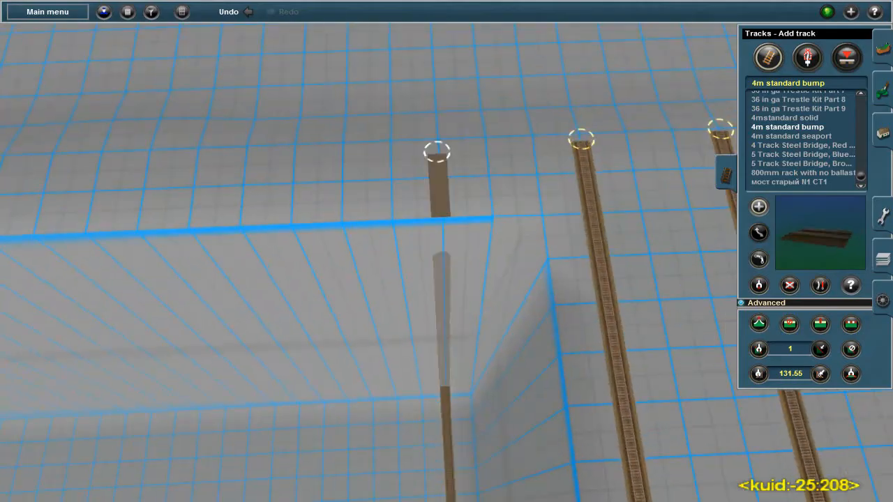